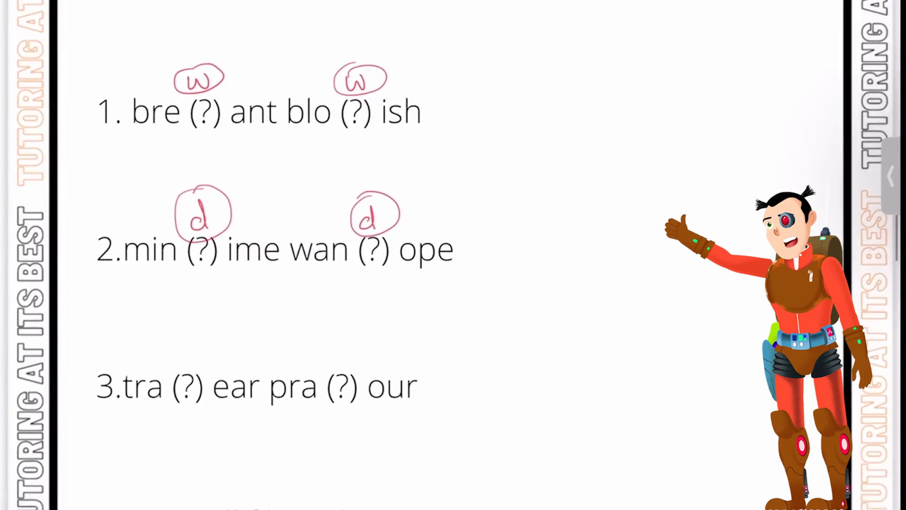
Write and circle 'y' above both gaps of question 3, crossing out 'p' beneath.
scroll("down", 3)
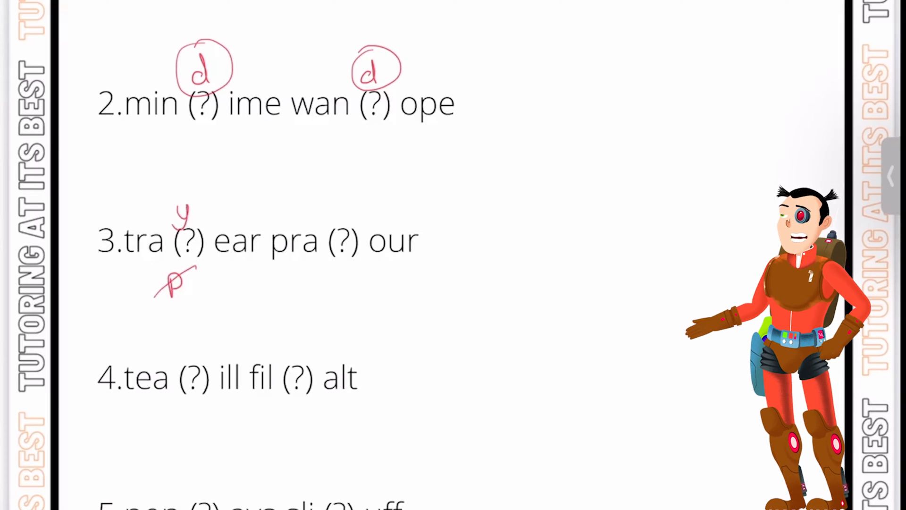
type("y")
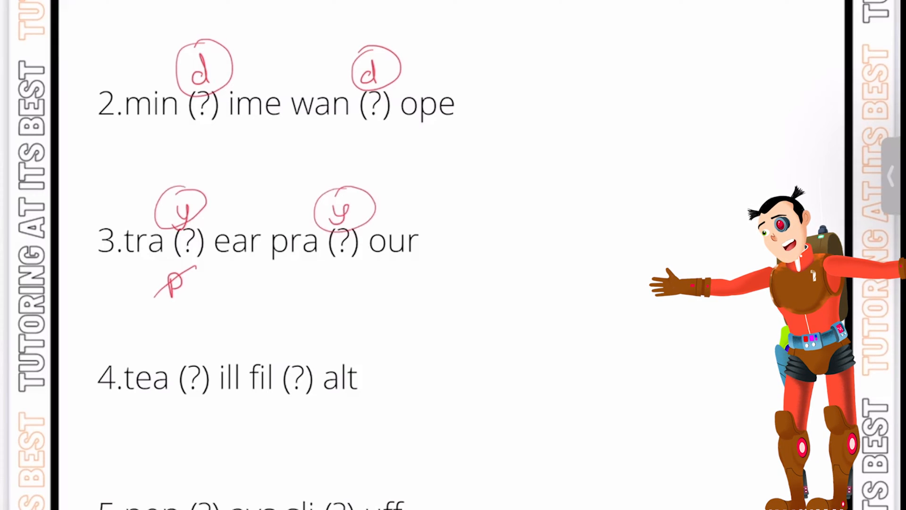
Write and circle 'm' above both gaps of question 4.
scroll("down", 3)
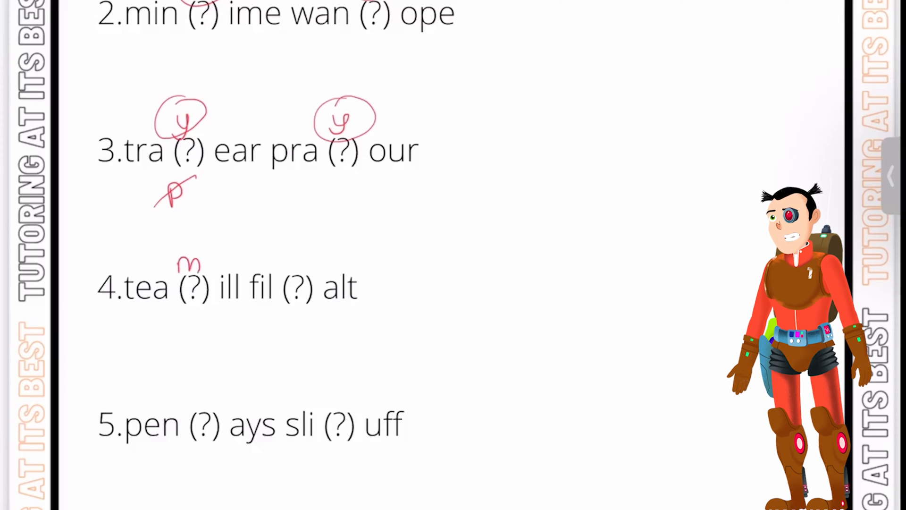
type("m")
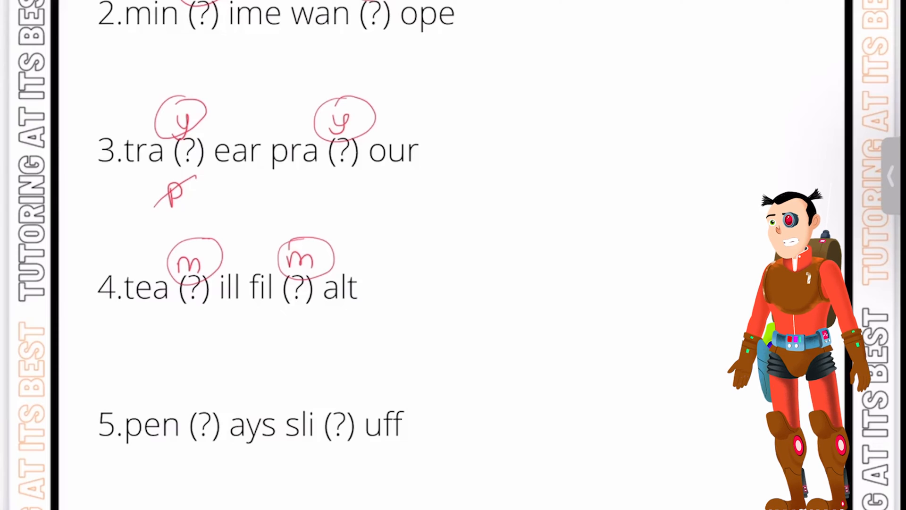
scroll("down", 3)
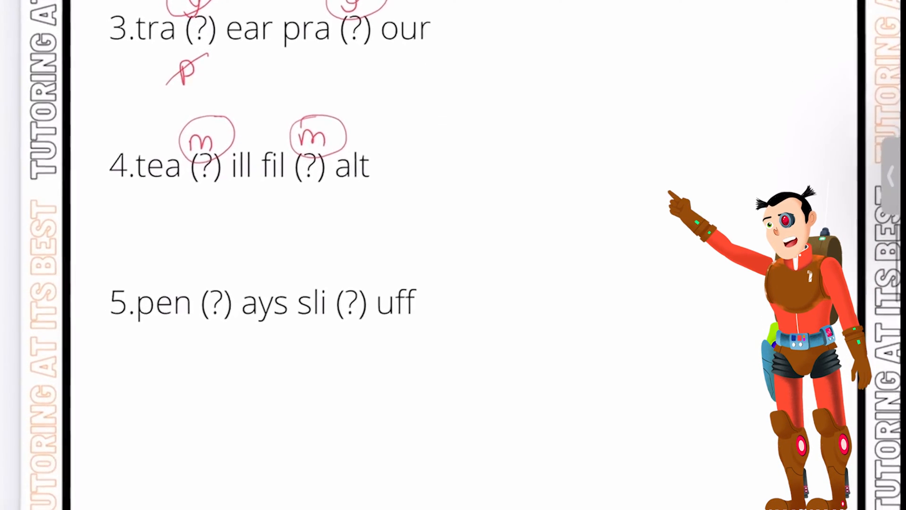
Scroll past question 5 to the next 'Insert a Letter' slide with question 6.
scroll("down", 3)
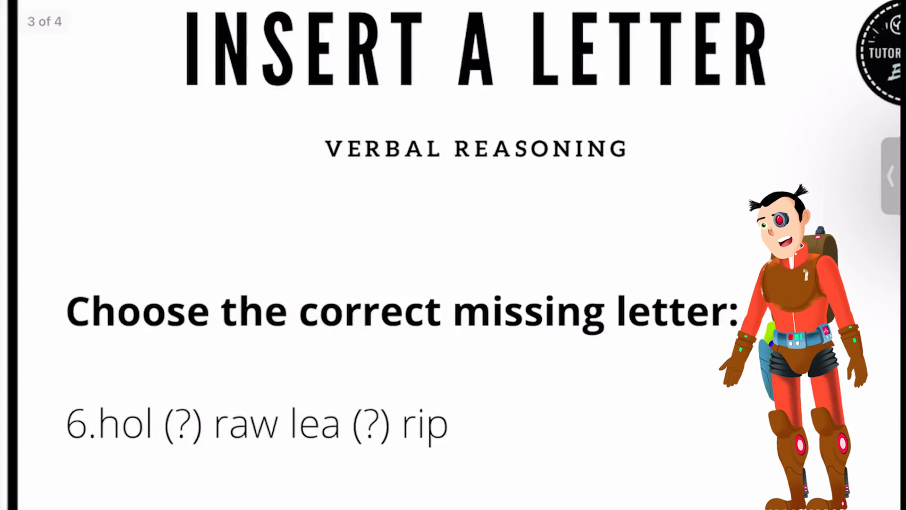
Underline 'hol (?)' in question 6 with the red pen.
scroll("down", 3)
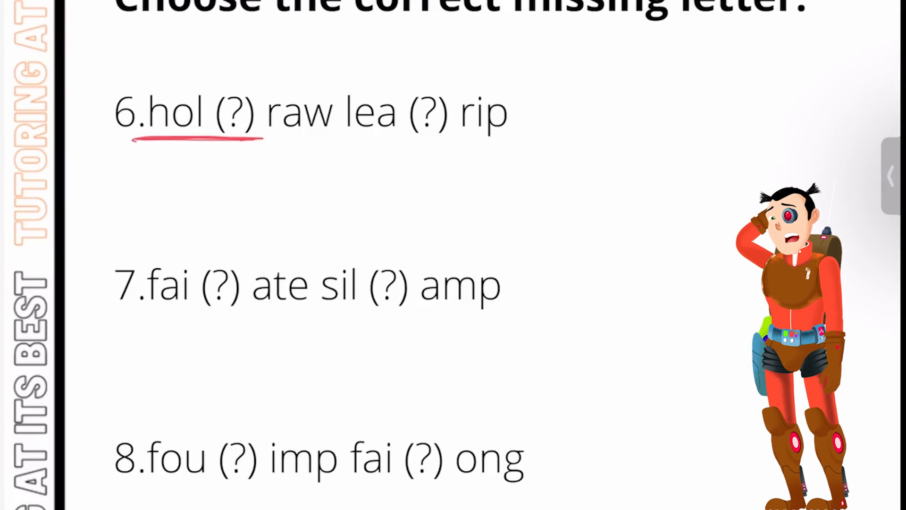
Write 'l' under both gaps of questions 7 and 8, circling question 7's answers.
scroll("down", 3)
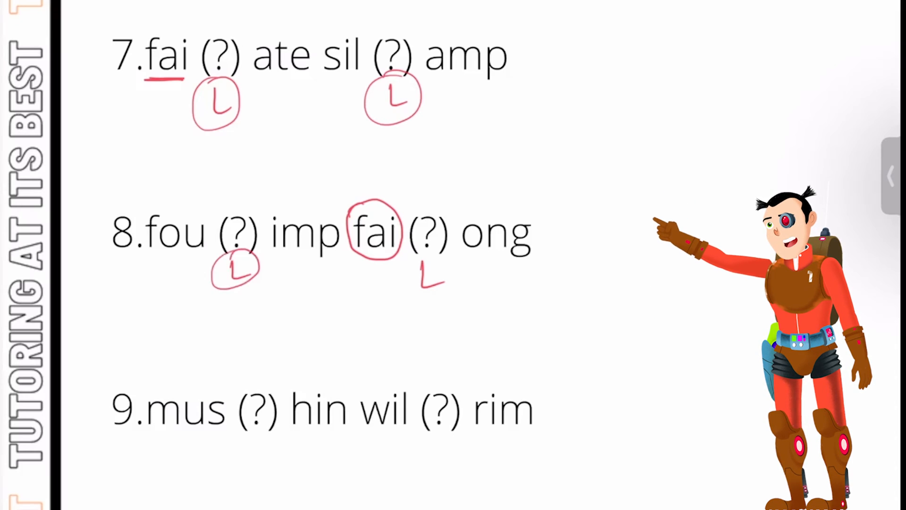
Circle the second 'l' in question 8 and mark 't' under both gaps of question 9.
scroll("down", 3)
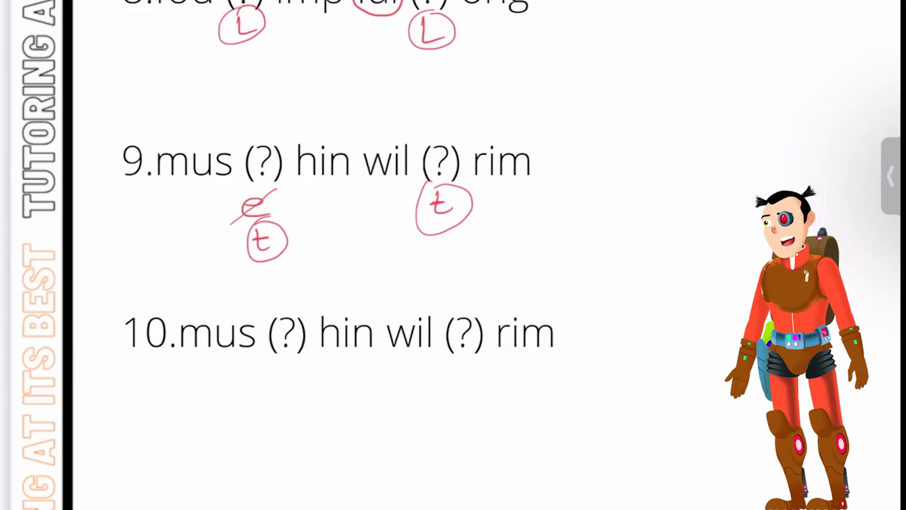
Draw a red line through question 10 and write 'hun' beneath.
left_click_drag(180, 335, 552, 334)
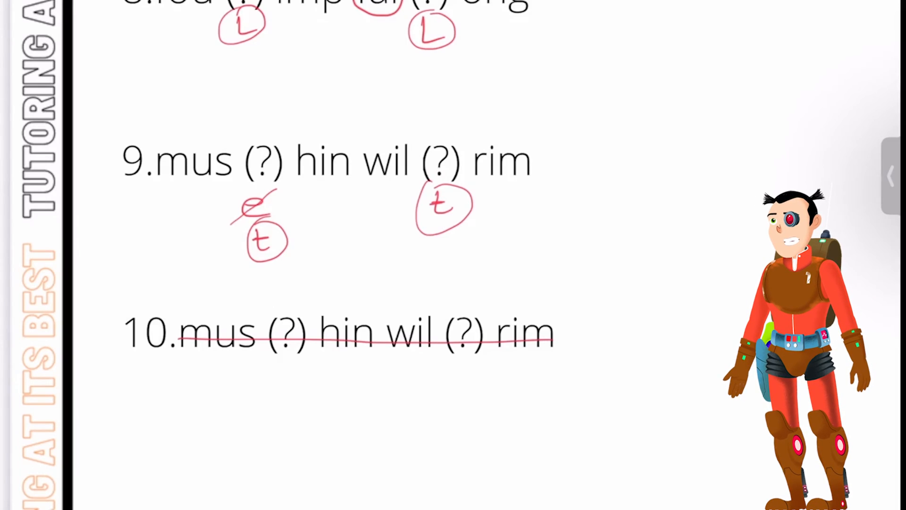
type("hun")
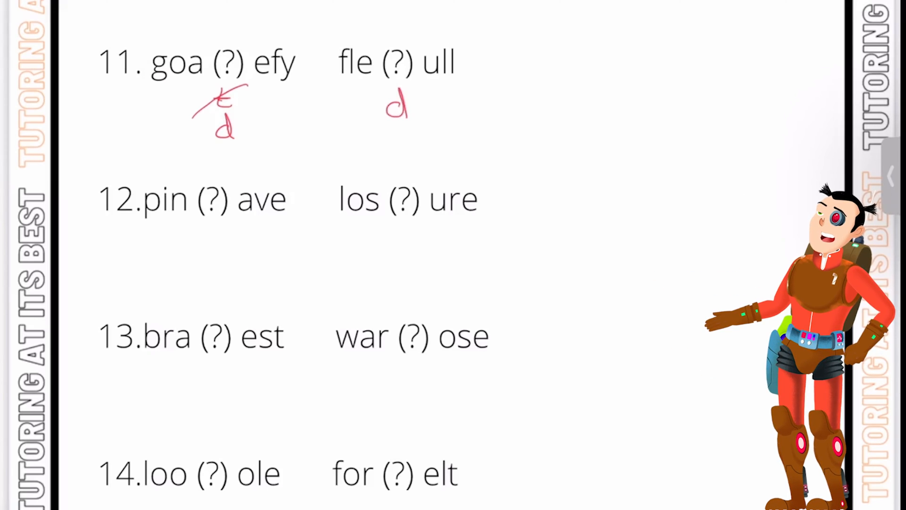
Circle both 'd' answers under the gaps of question 11.
left_click(397, 103)
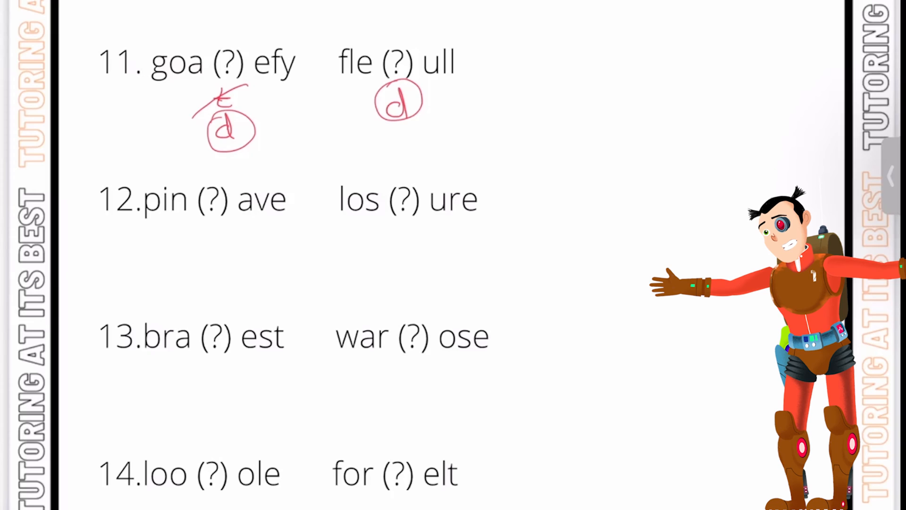
Circle 's' for question 12, write and circle 'n' for 13, write 'm' for 14.
scroll("down", 3)
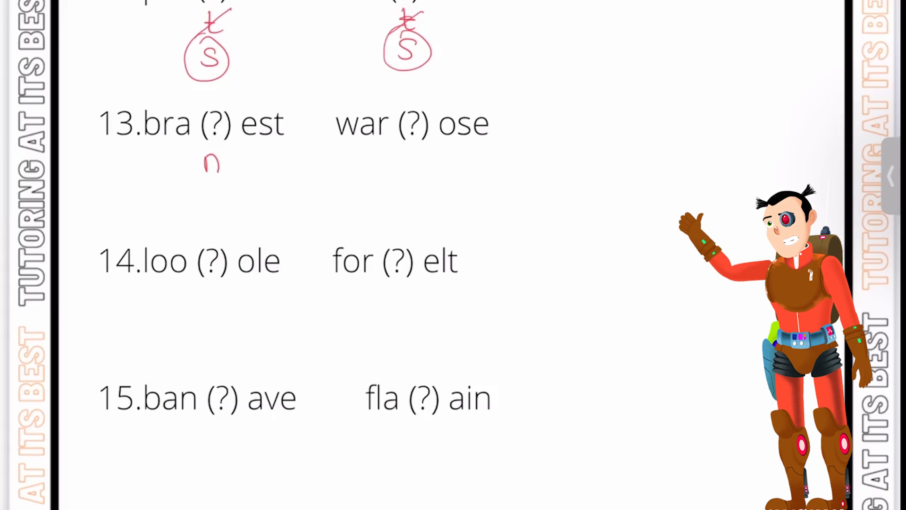
left_click(411, 159)
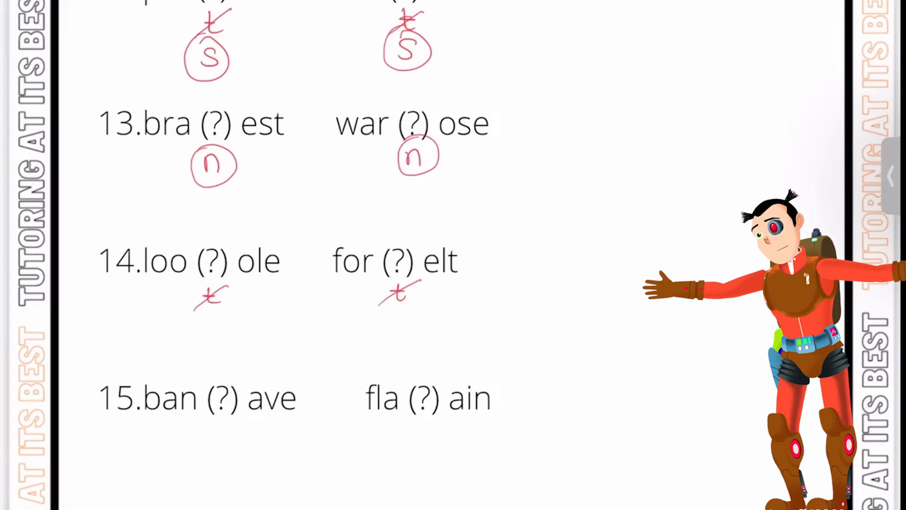
type("m")
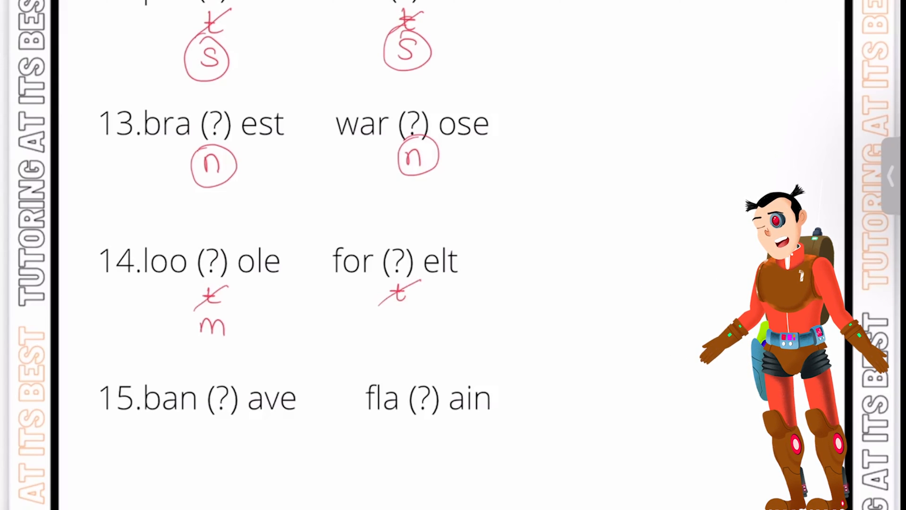